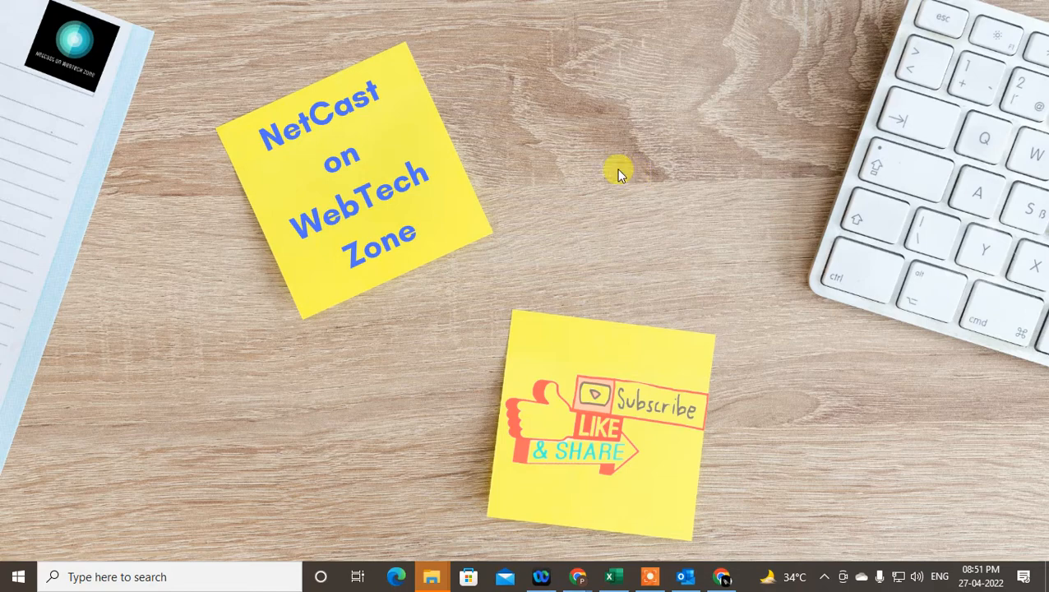
pyautogui.moveTo(614, 148)
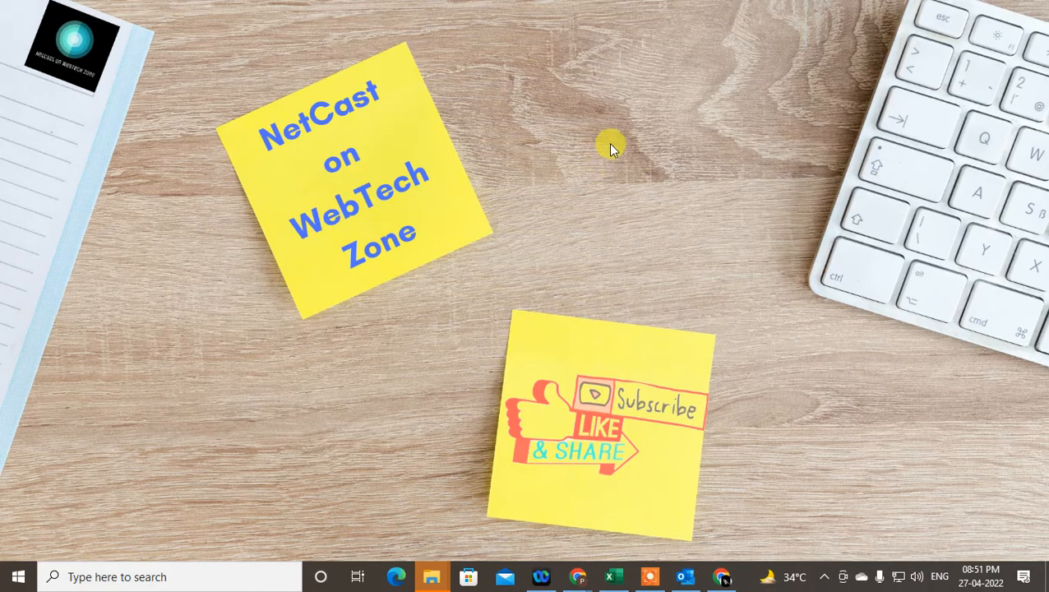
pyautogui.moveTo(634, 113)
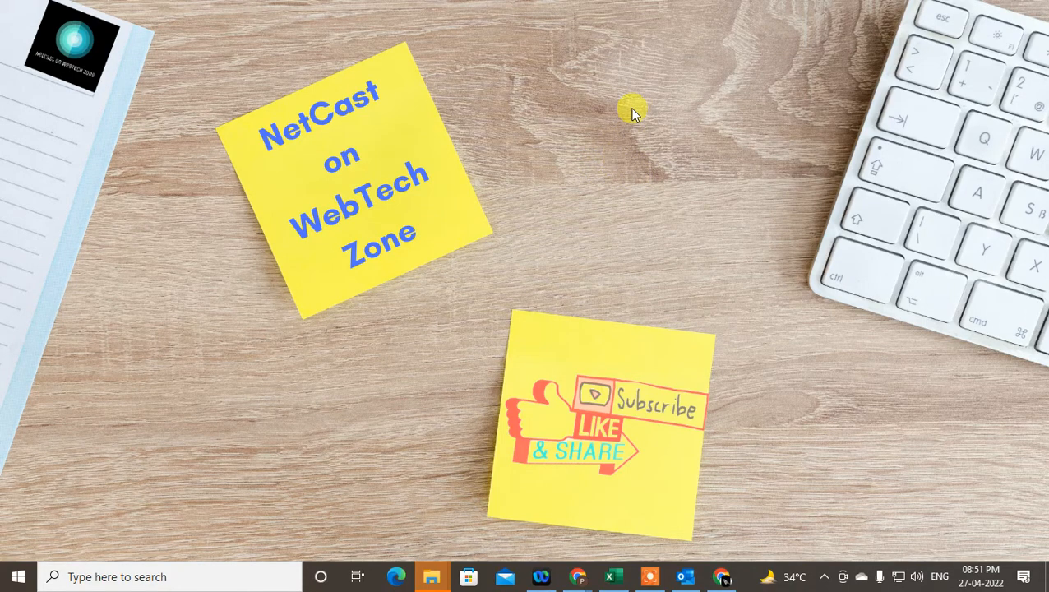
pyautogui.moveTo(622, 111)
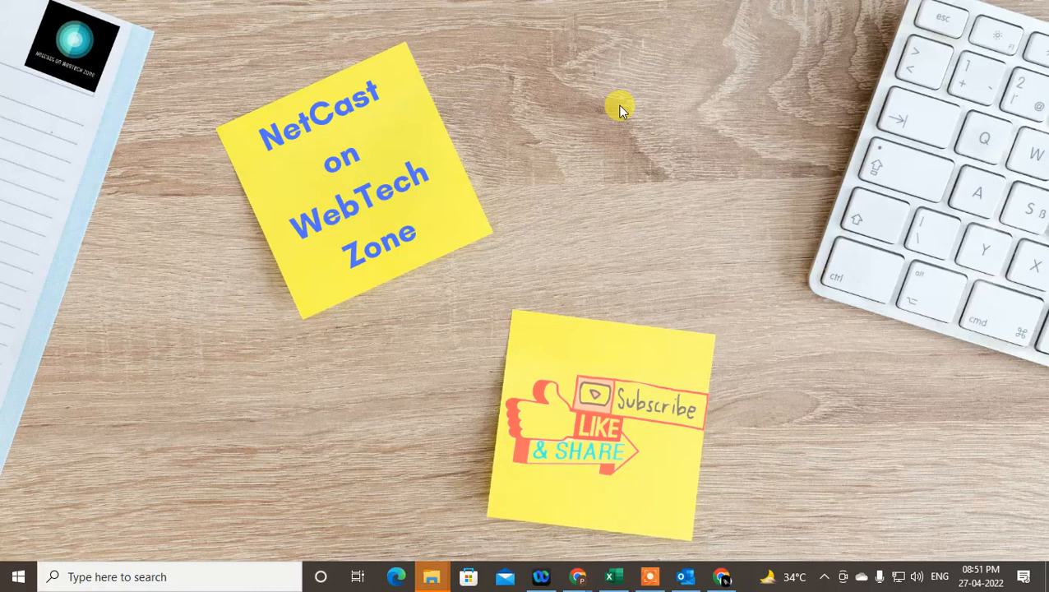
pyautogui.moveTo(501, 386)
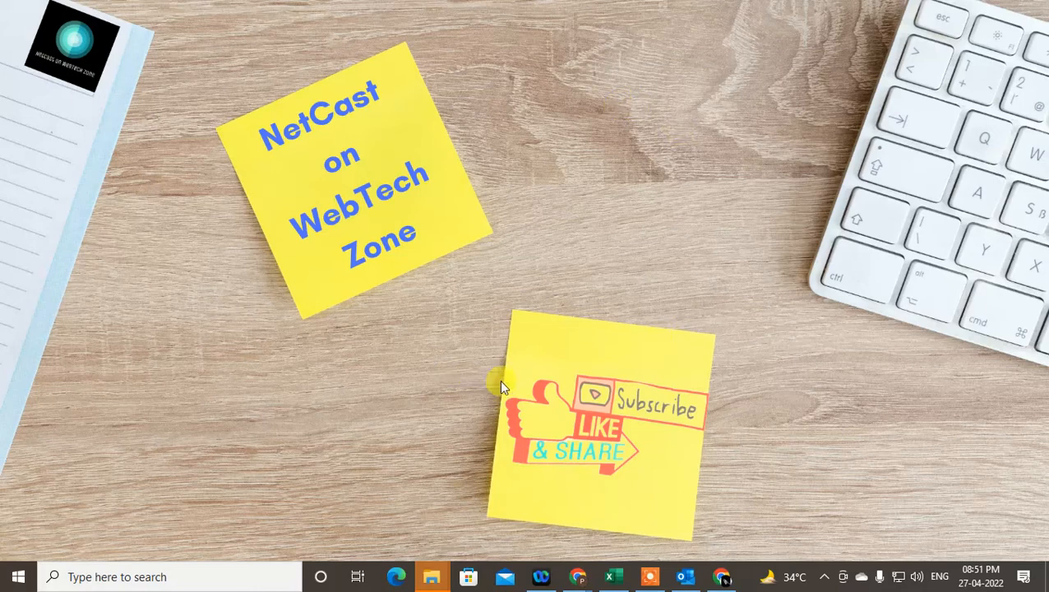
pyautogui.moveTo(707, 531)
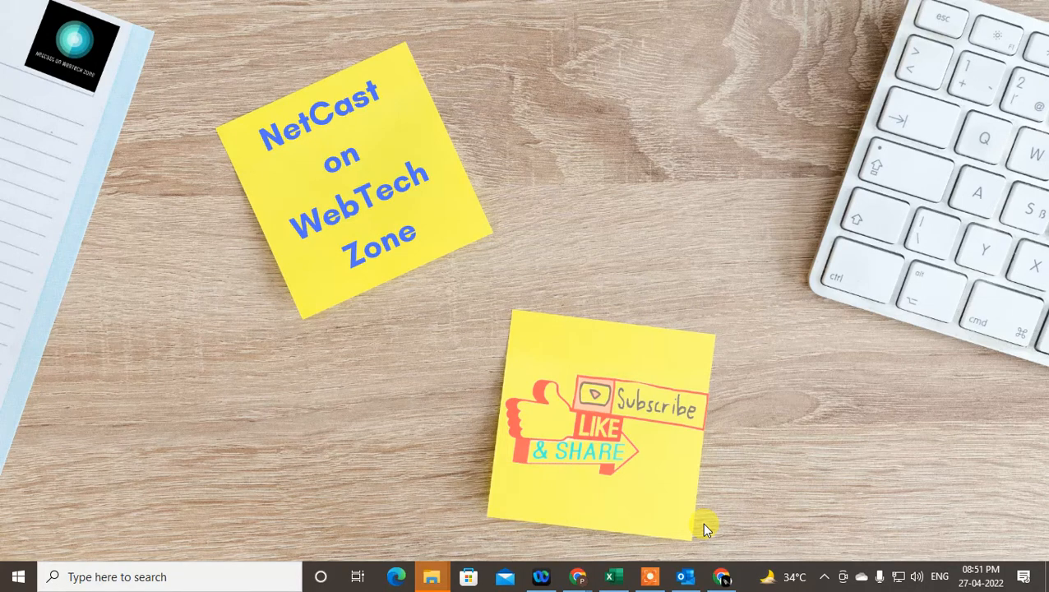
pyautogui.moveTo(699, 302)
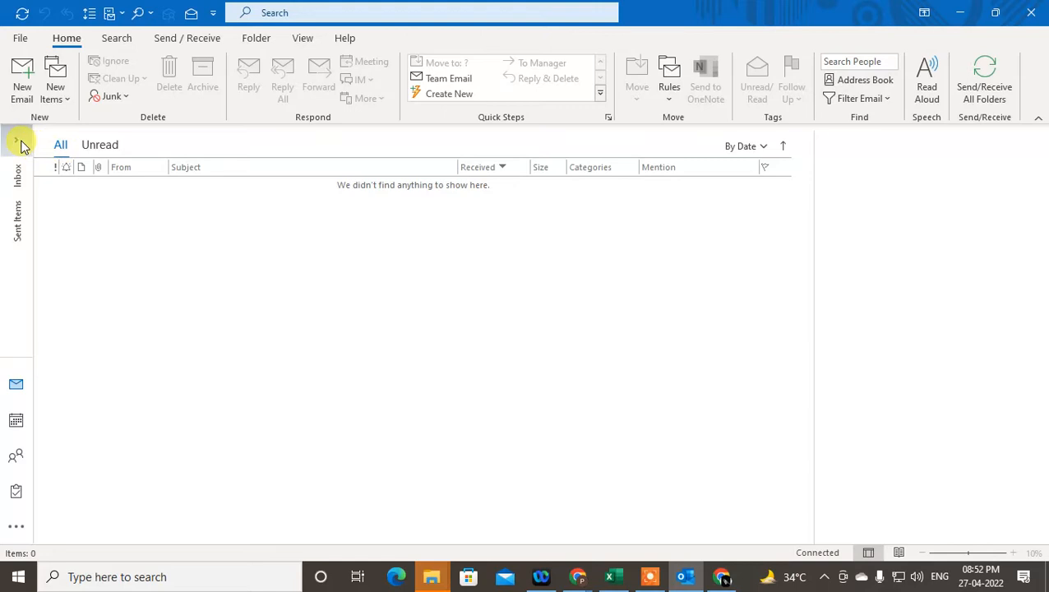
# Expand the folder pane, toggle the Hotmail folders, and show the Gmail account's folders.
pyautogui.click(12, 144)
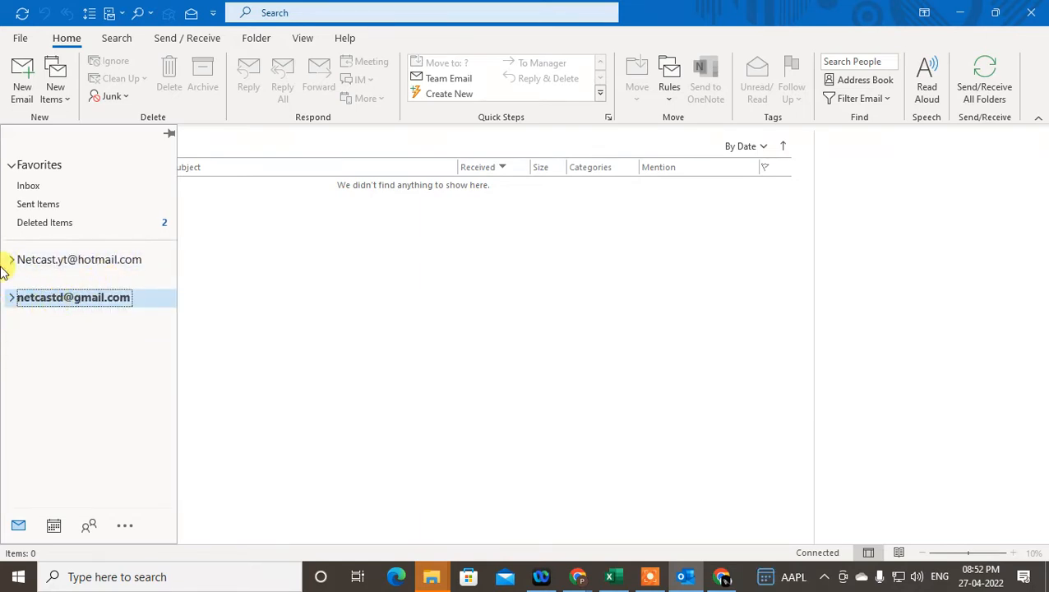
pyautogui.click(9, 259)
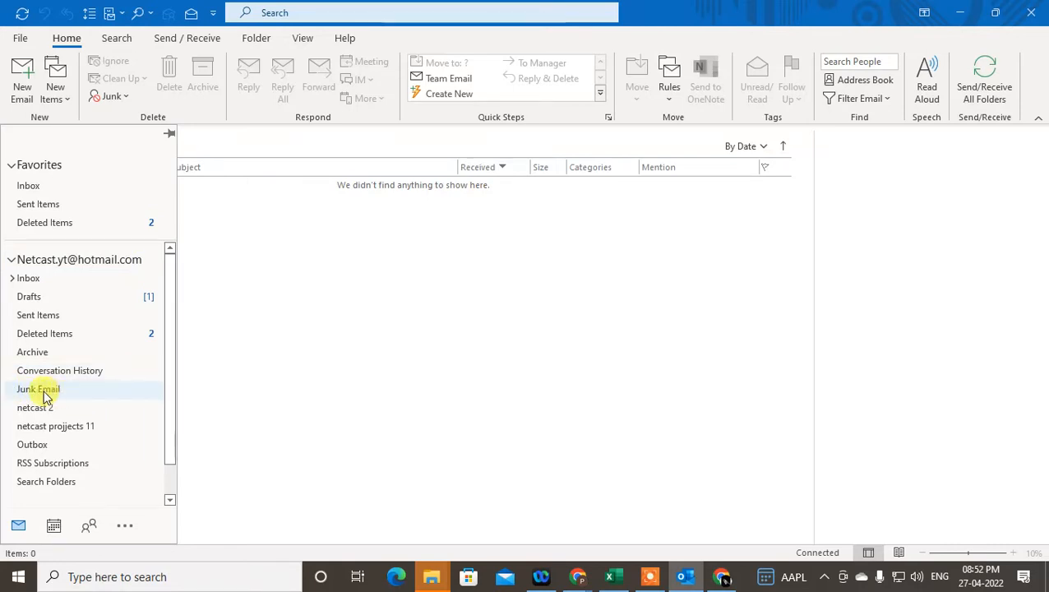
pyautogui.moveTo(54, 394)
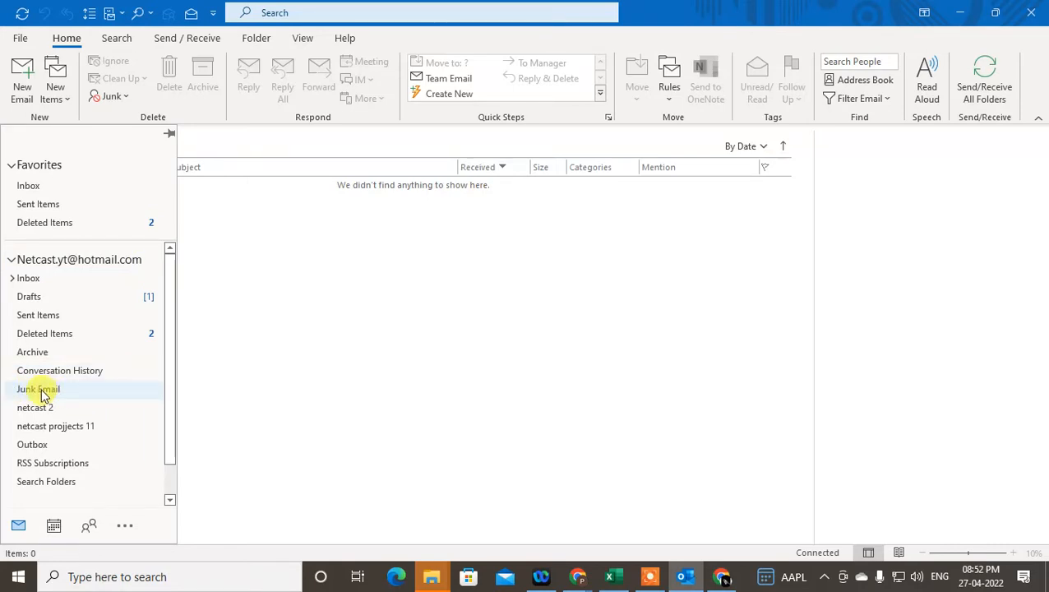
pyautogui.moveTo(64, 352)
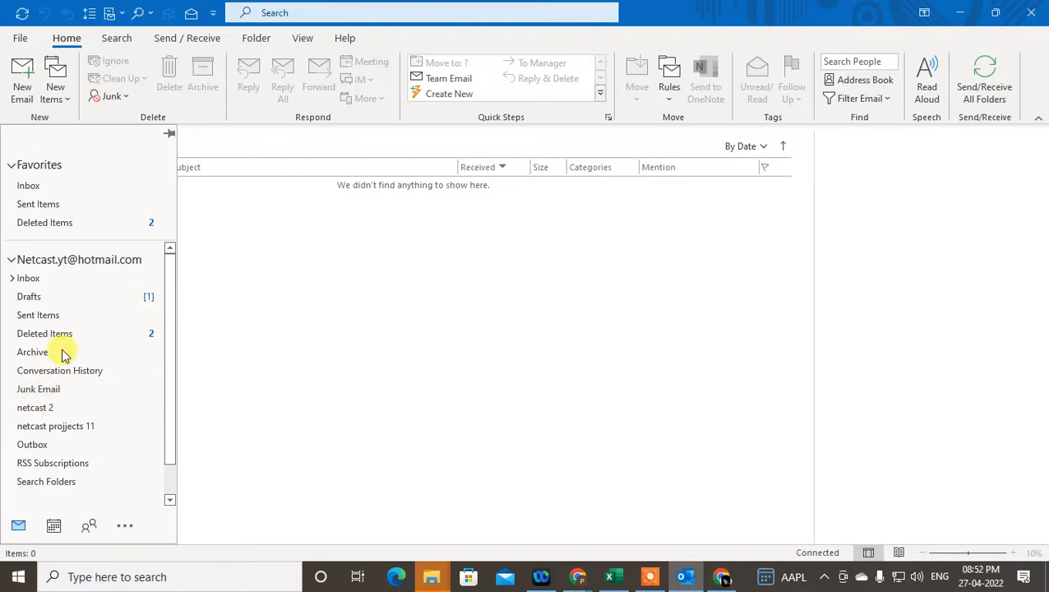
pyautogui.click(10, 259)
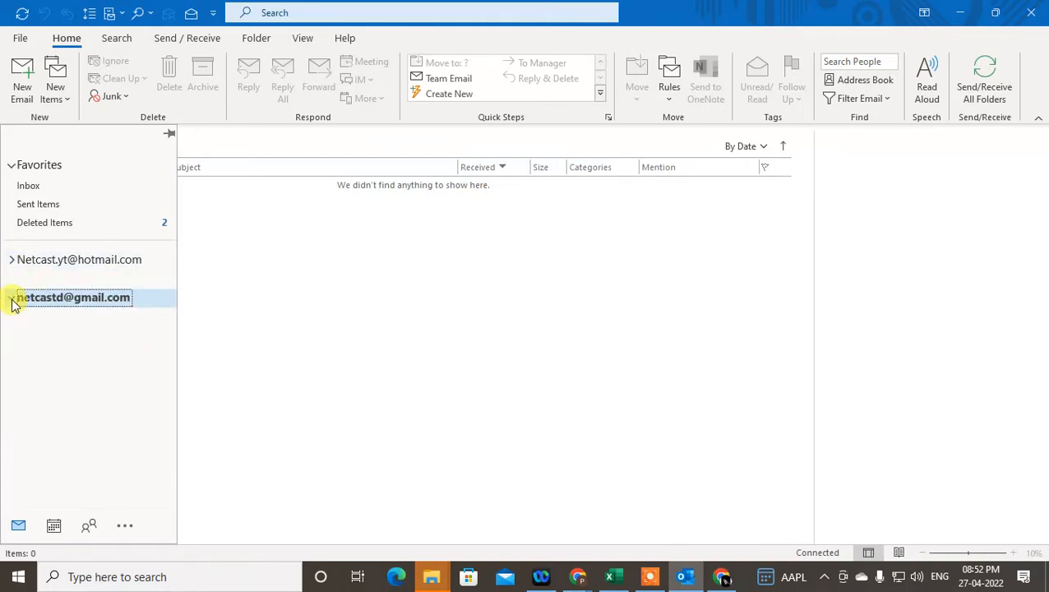
pyautogui.click(11, 298)
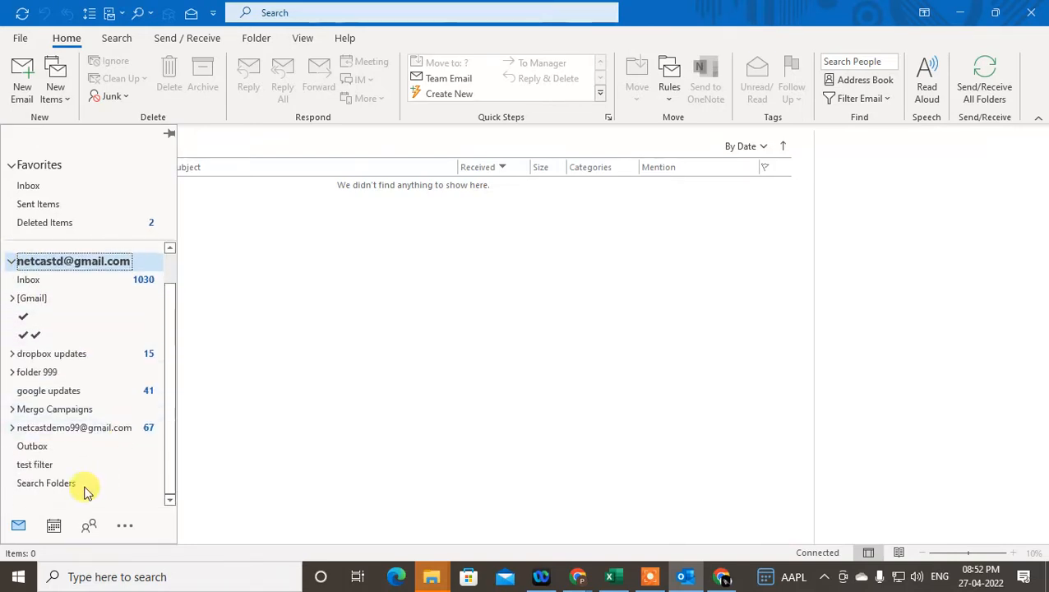
pyautogui.moveTo(346, 346)
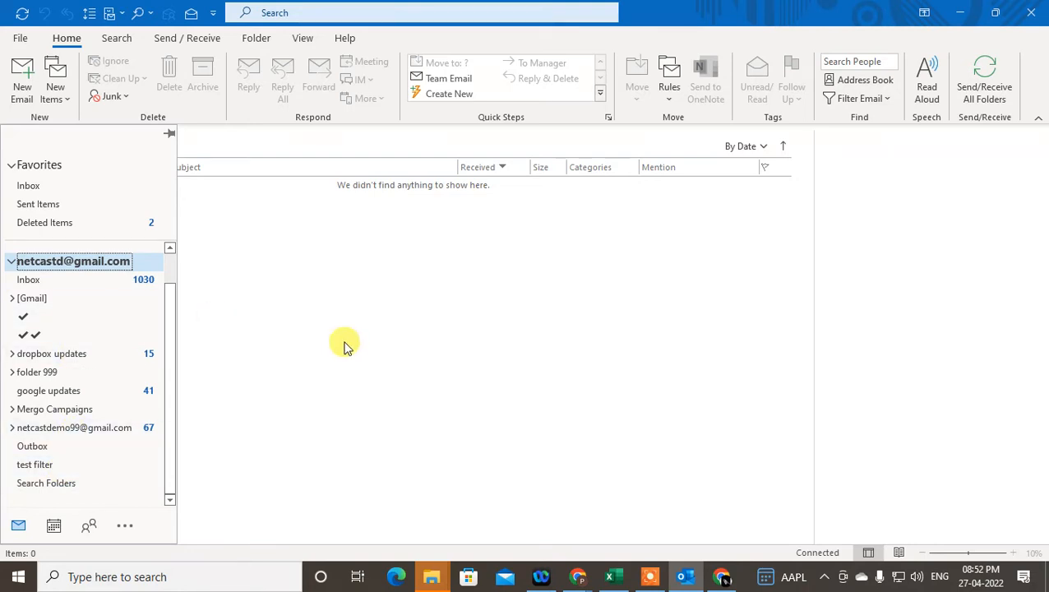
pyautogui.moveTo(217, 308)
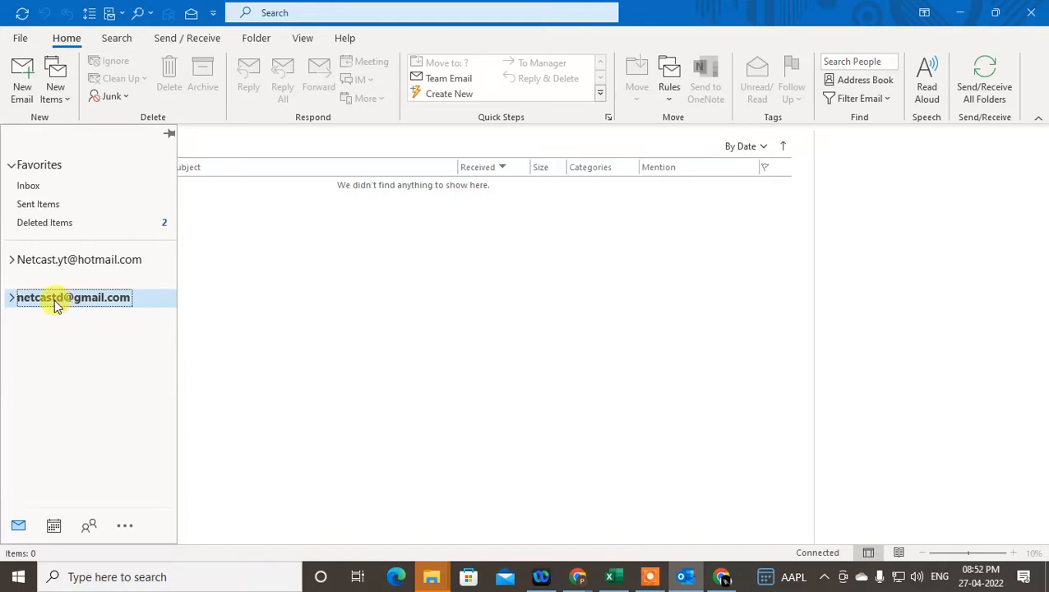
# Bring up the context menu on the Gmail account's Inbox.
pyautogui.rightClick(74, 298)
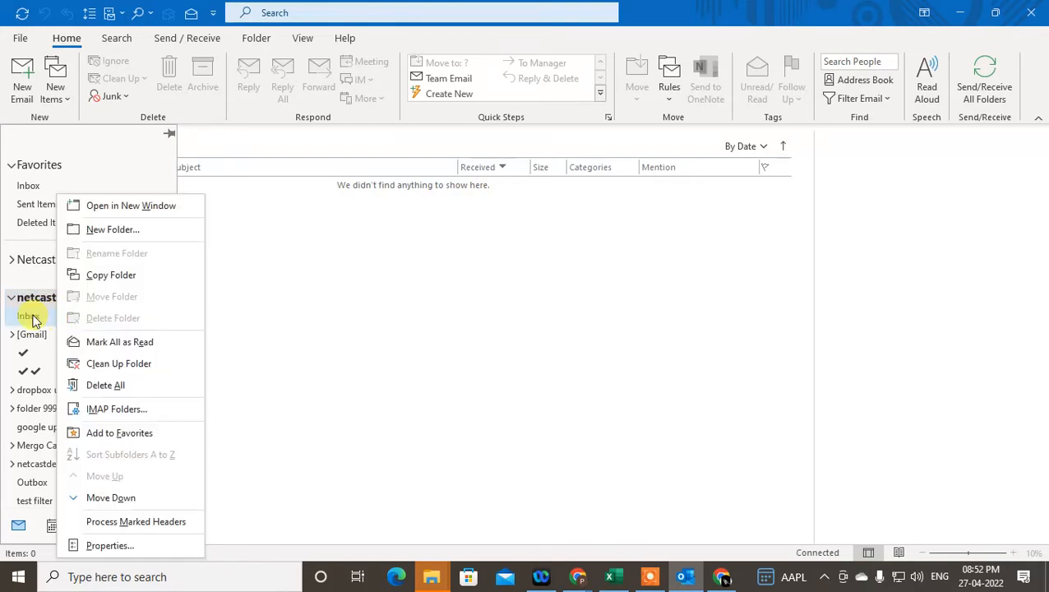
pyautogui.moveTo(158, 413)
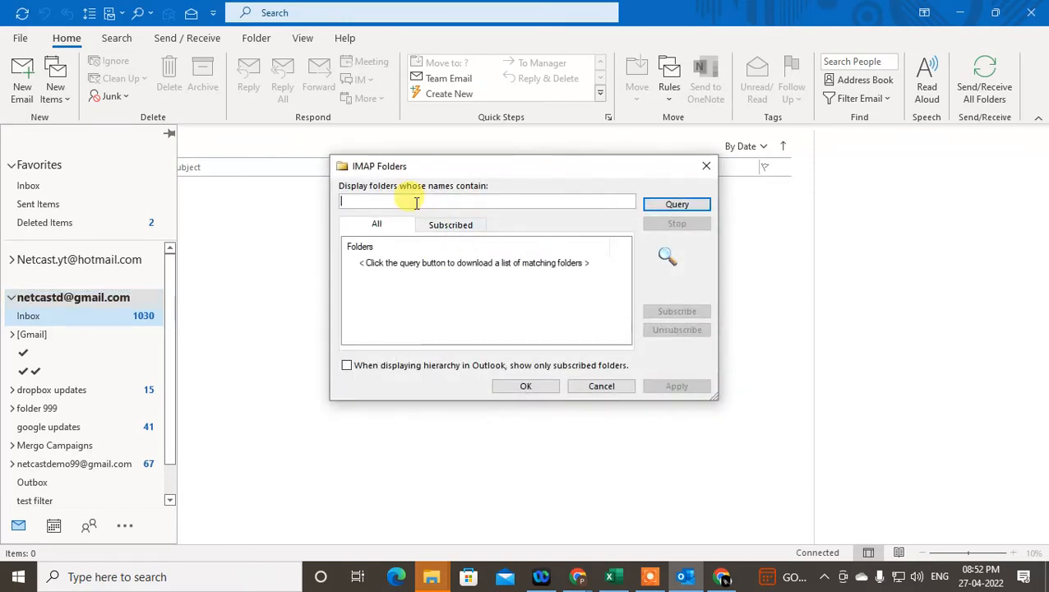
# Query the Gmail IMAP folder list for 'junk', then for 'smap'.
pyautogui.write('junk')
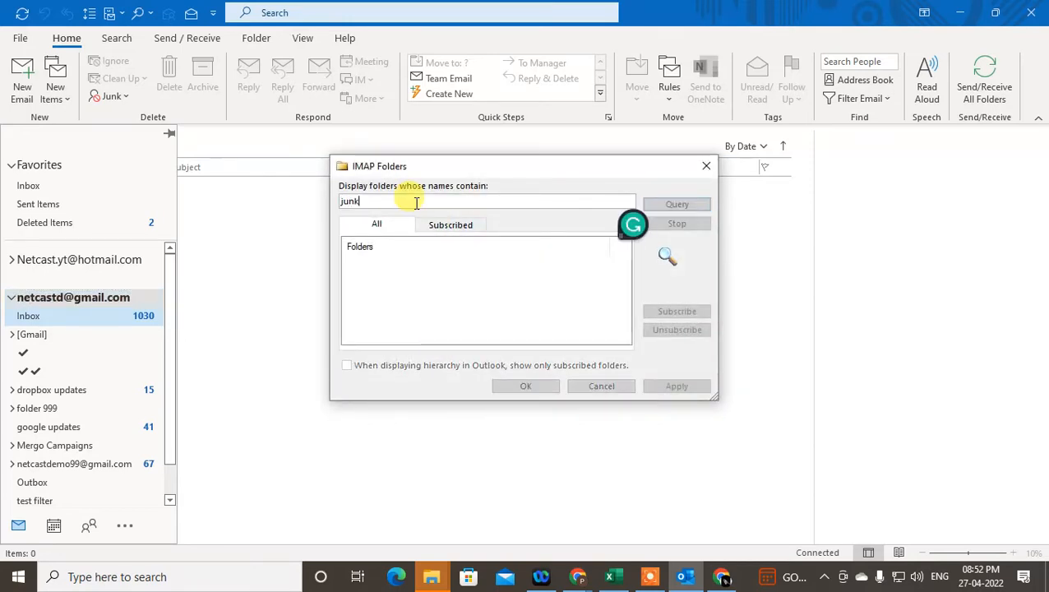
pyautogui.click(451, 225)
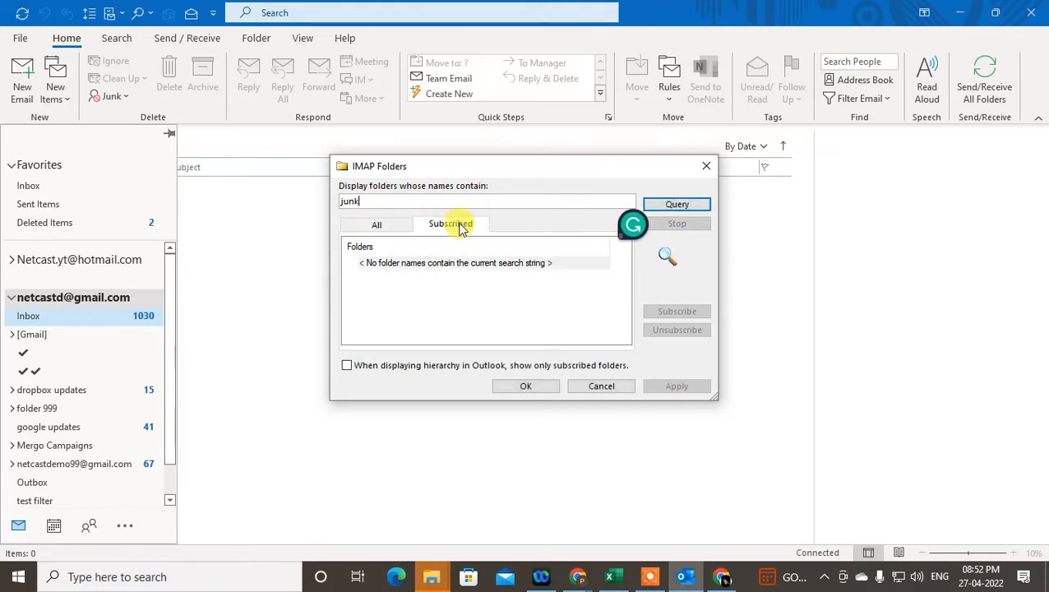
pyautogui.click(375, 224)
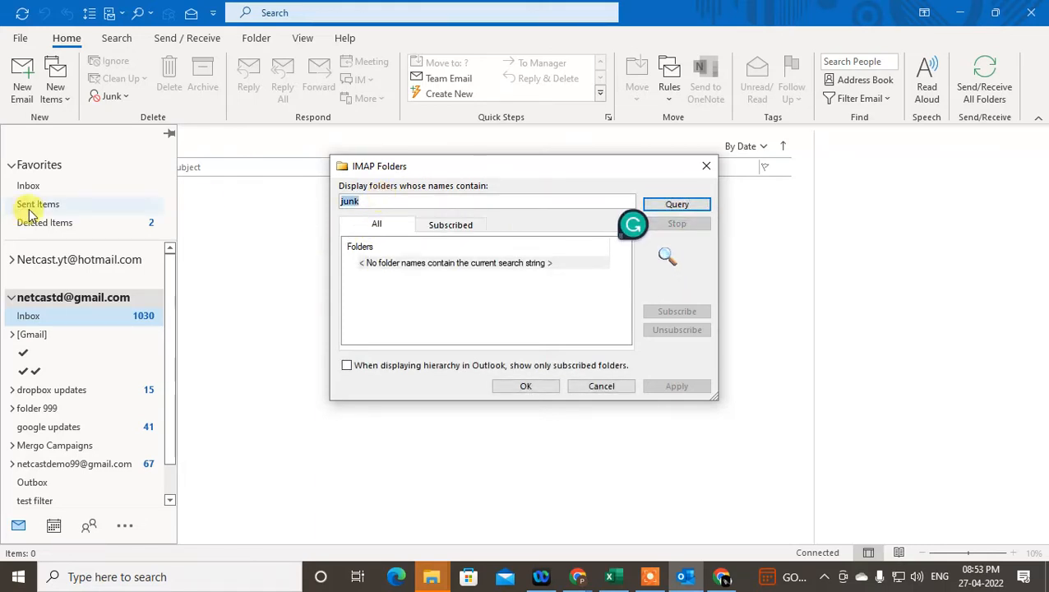
pyautogui.write('smap')
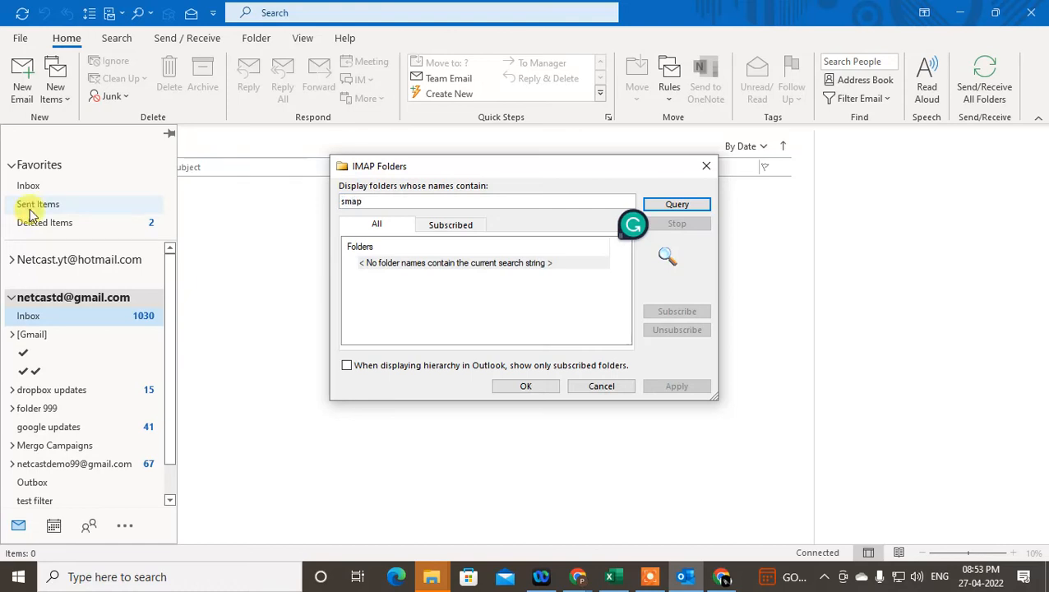
pyautogui.click(676, 204)
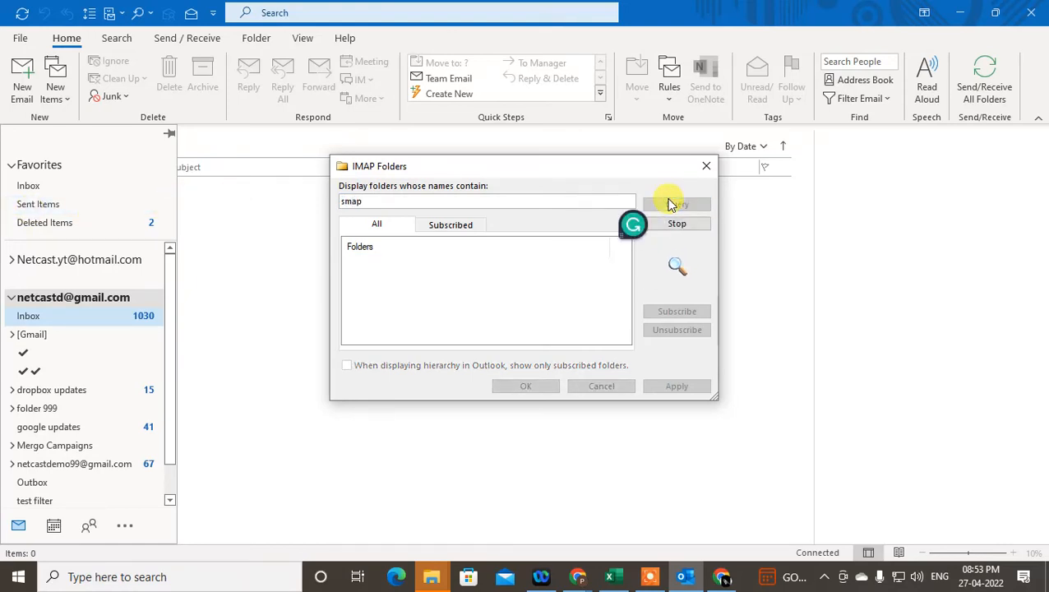
pyautogui.click(675, 204)
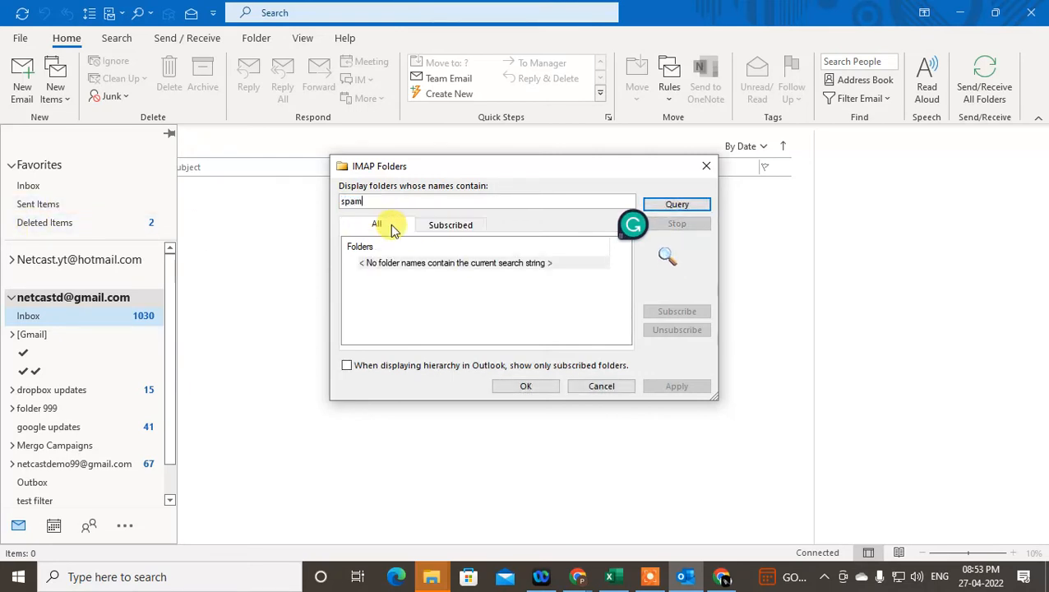
pyautogui.moveTo(400, 232)
pyautogui.write('indi')
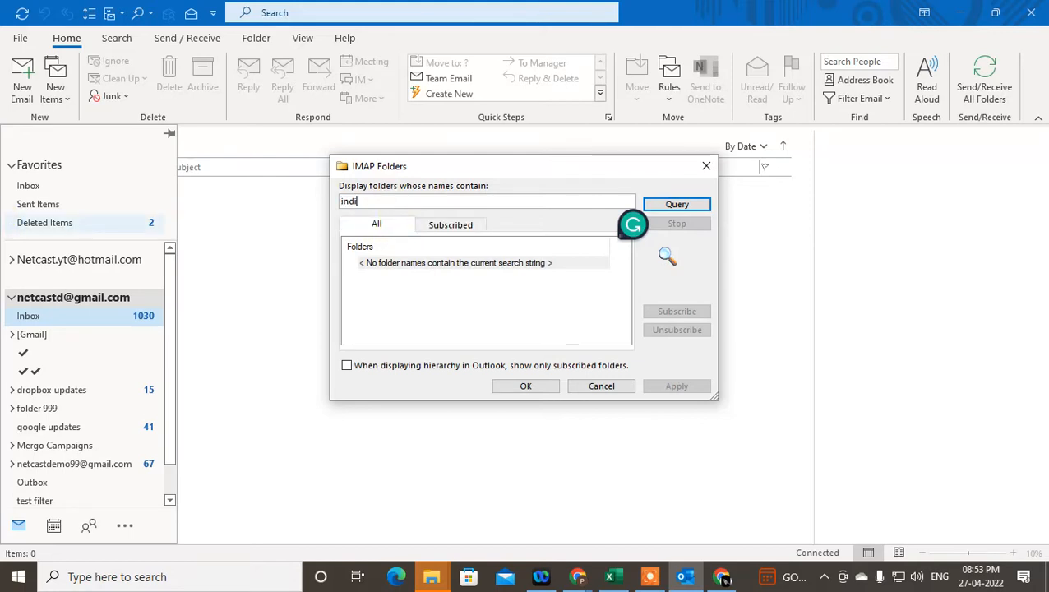
# Clear the search text and accept the IMAP Folders list with OK.
pyautogui.press('BackSpace')
pyautogui.write('box')
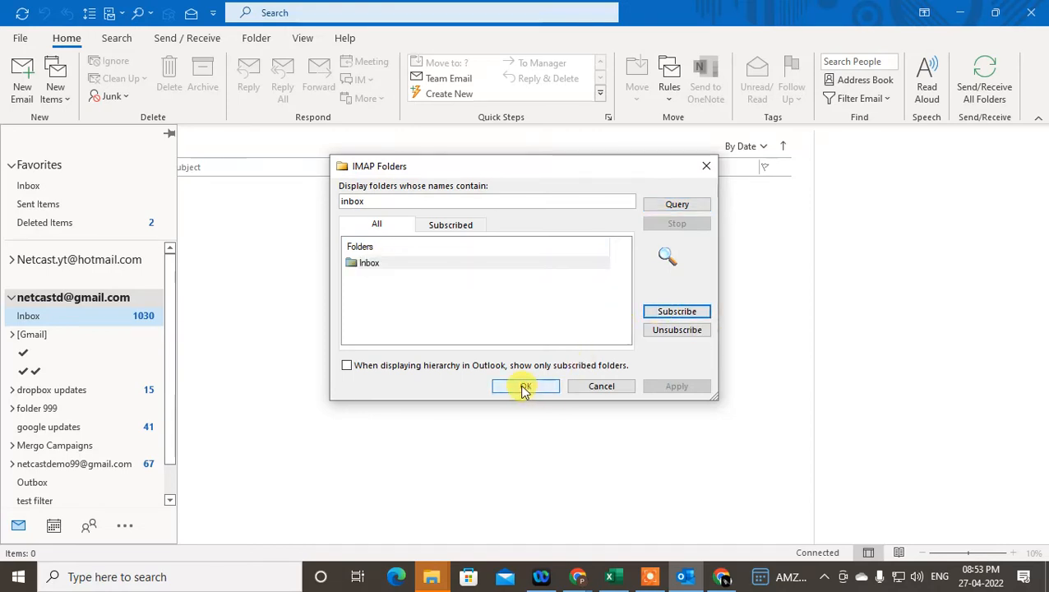
pyautogui.click(525, 387)
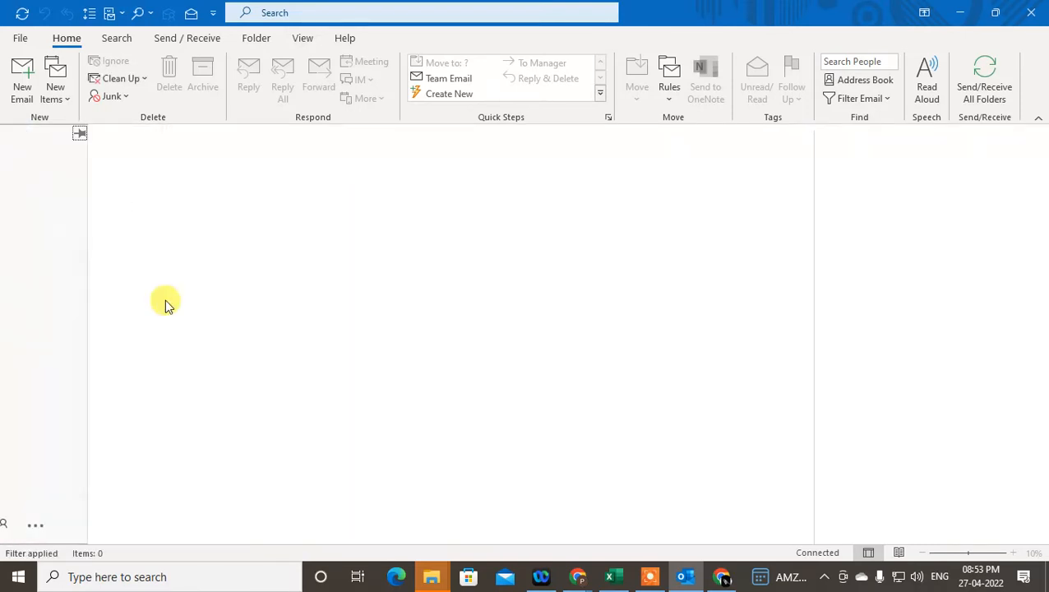
pyautogui.click(30, 316)
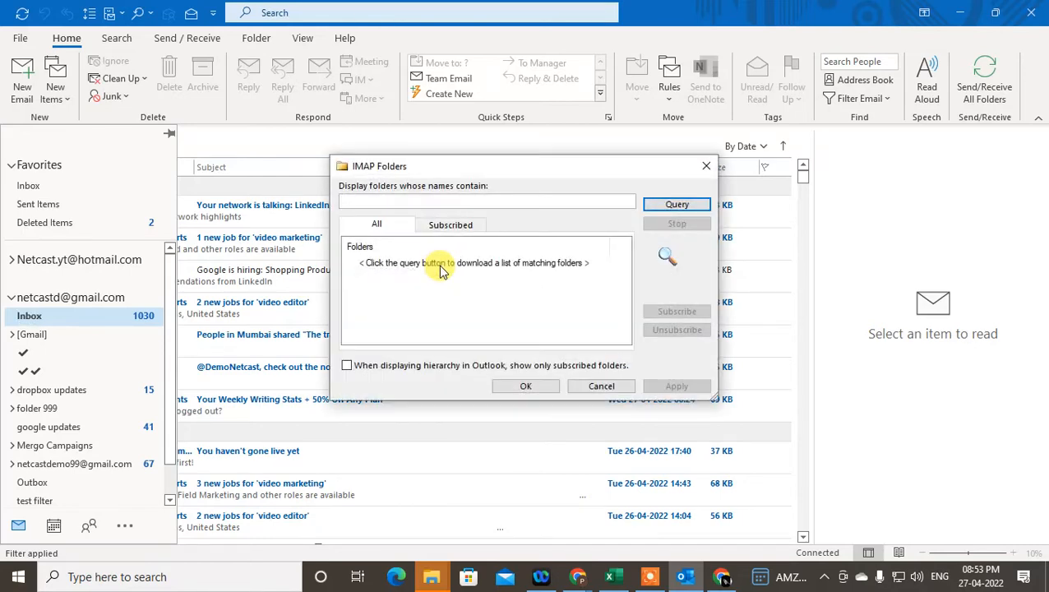
pyautogui.moveTo(705, 169)
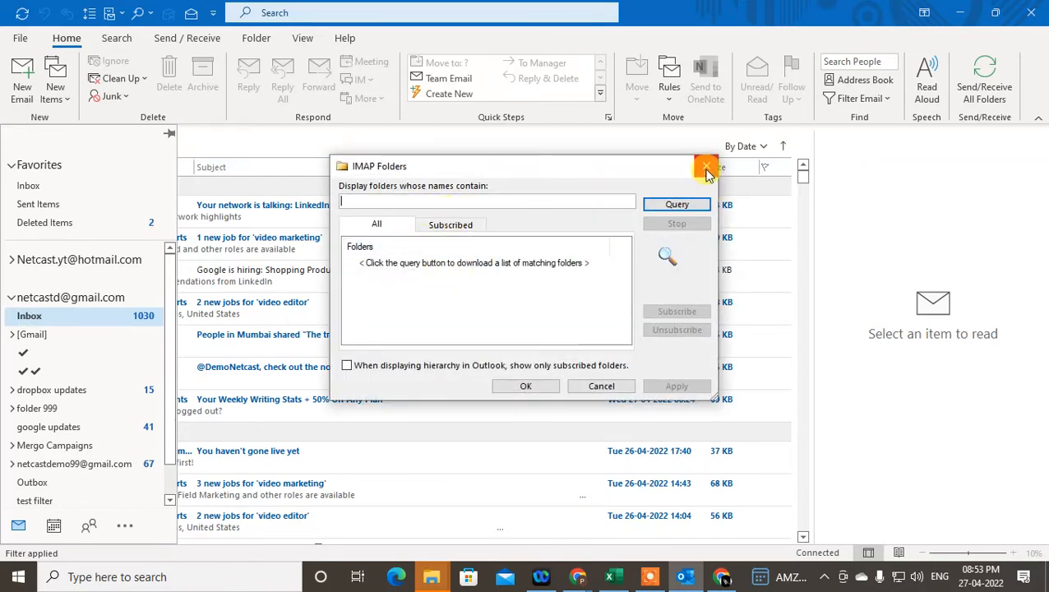
# Close the reopened IMAP Folders dialog.
pyautogui.click(705, 168)
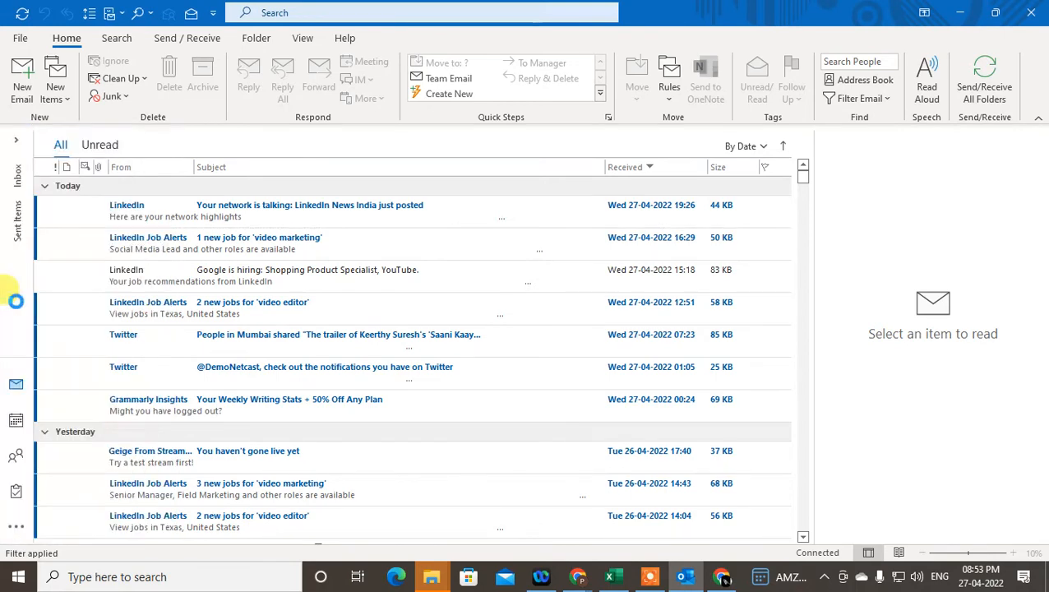
# Select the Gmail account and drop down the Junk menu in the Delete group.
pyautogui.click(73, 298)
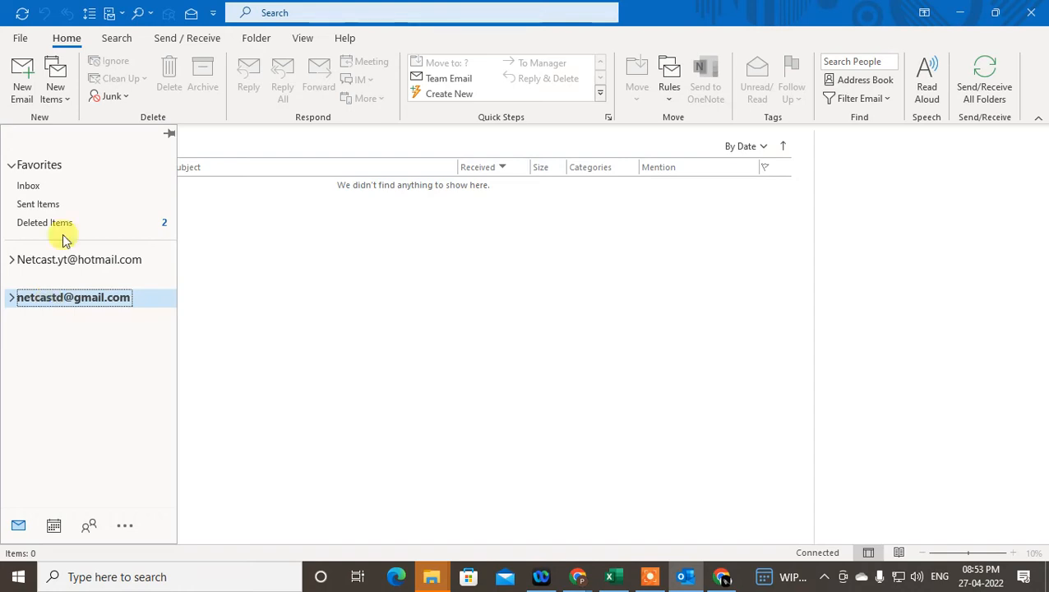
pyautogui.moveTo(118, 96)
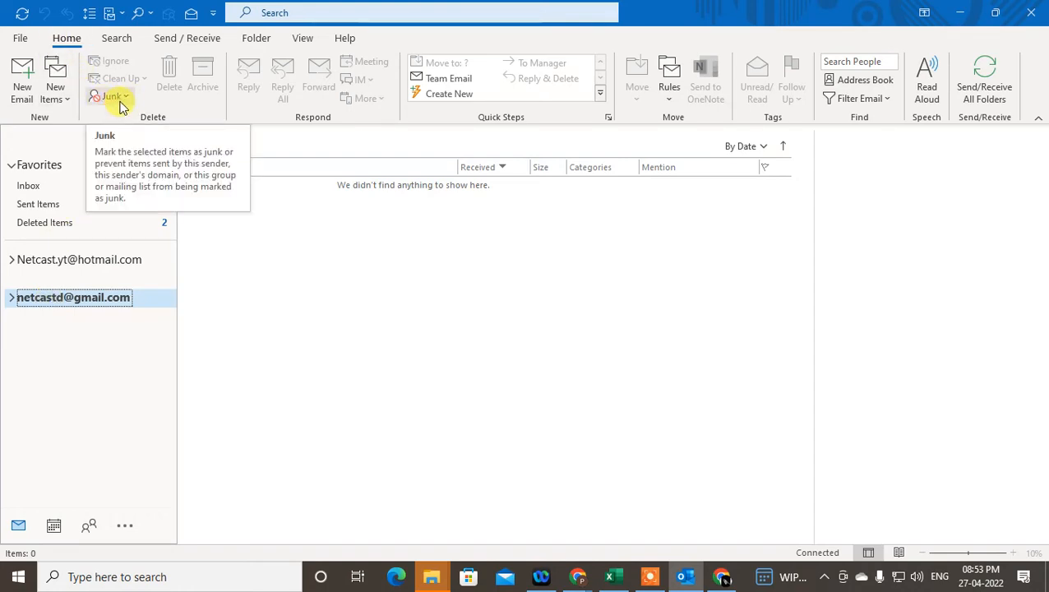
pyautogui.click(117, 95)
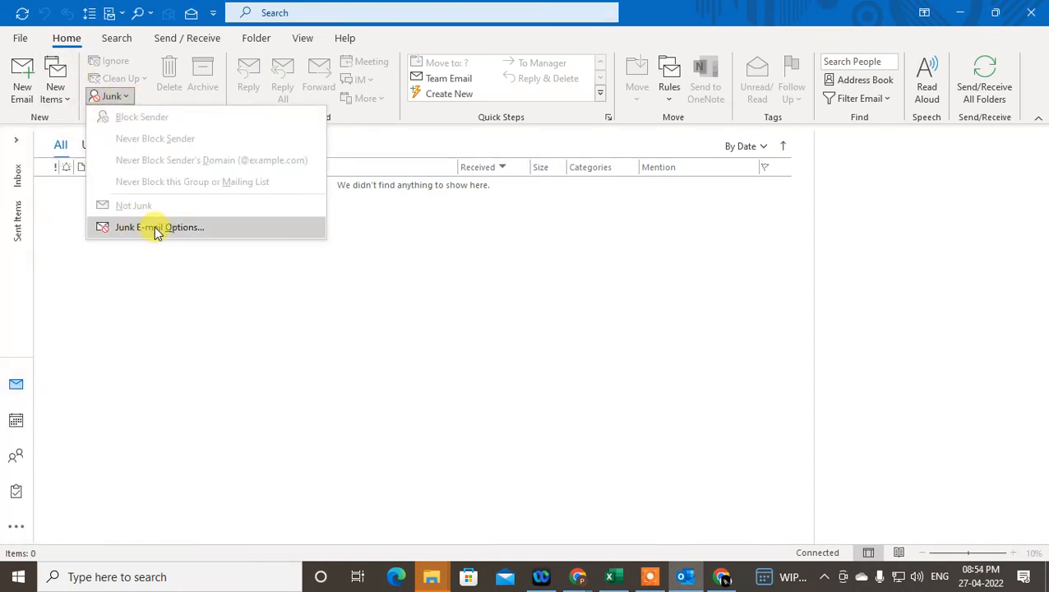
# Open Junk E-mail Options, leaving No Automatic Filtering selected on the Options tab.
pyautogui.click(158, 227)
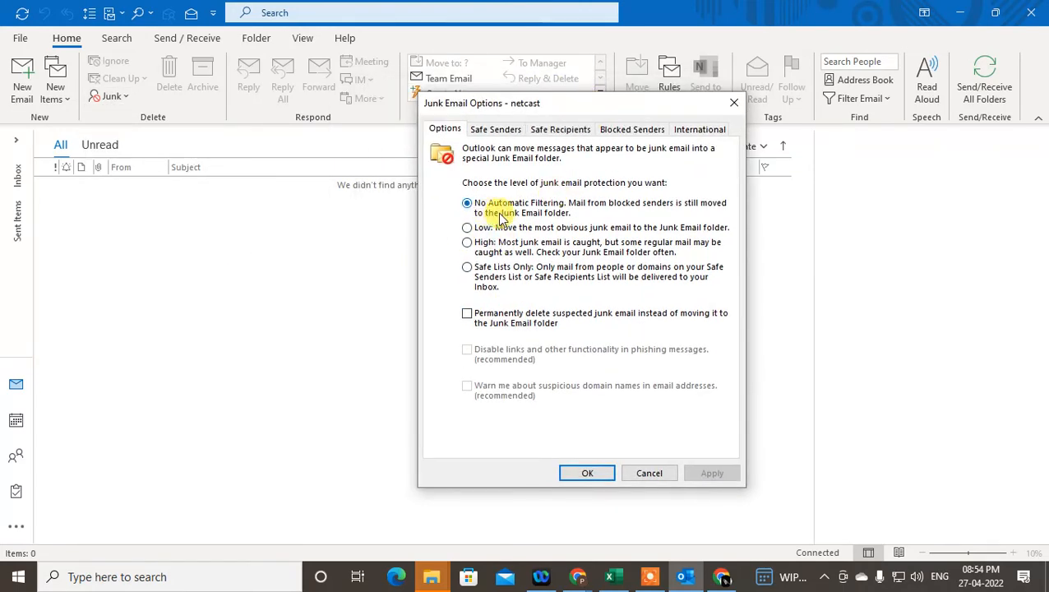
pyautogui.moveTo(635, 213)
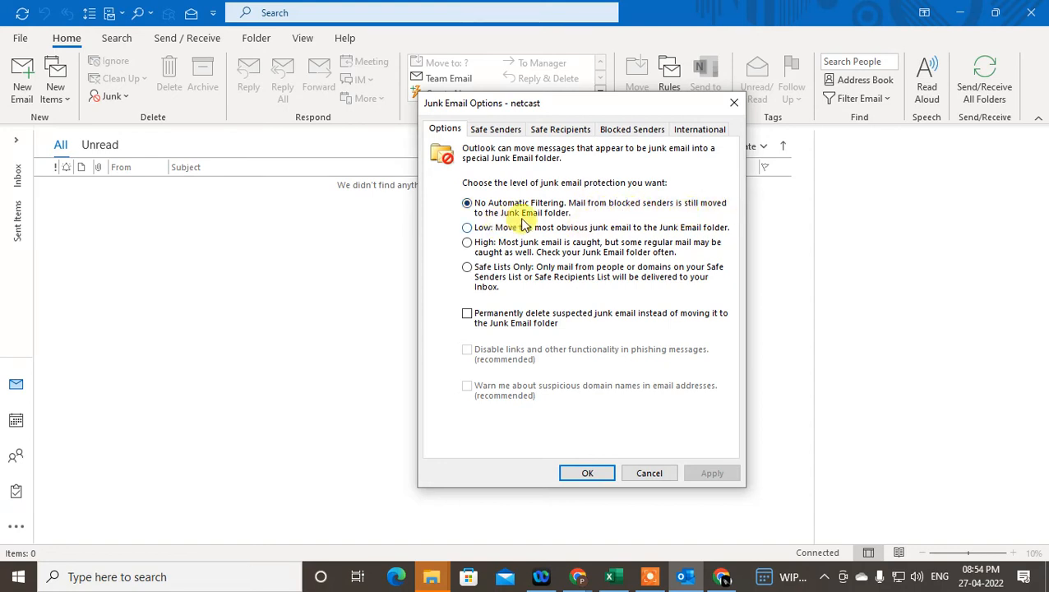
pyautogui.moveTo(686, 216)
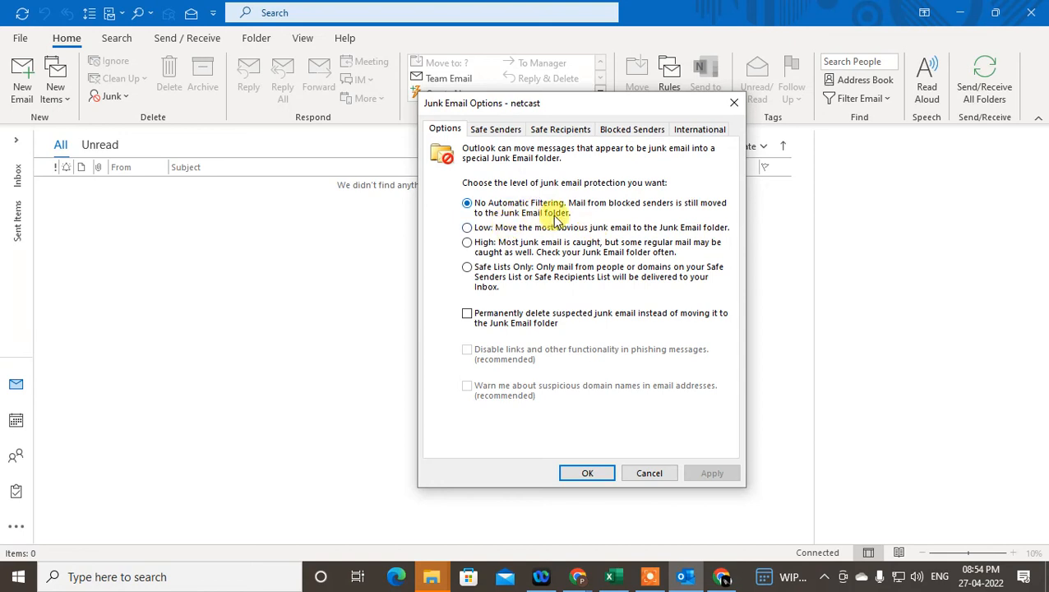
pyautogui.moveTo(625, 210)
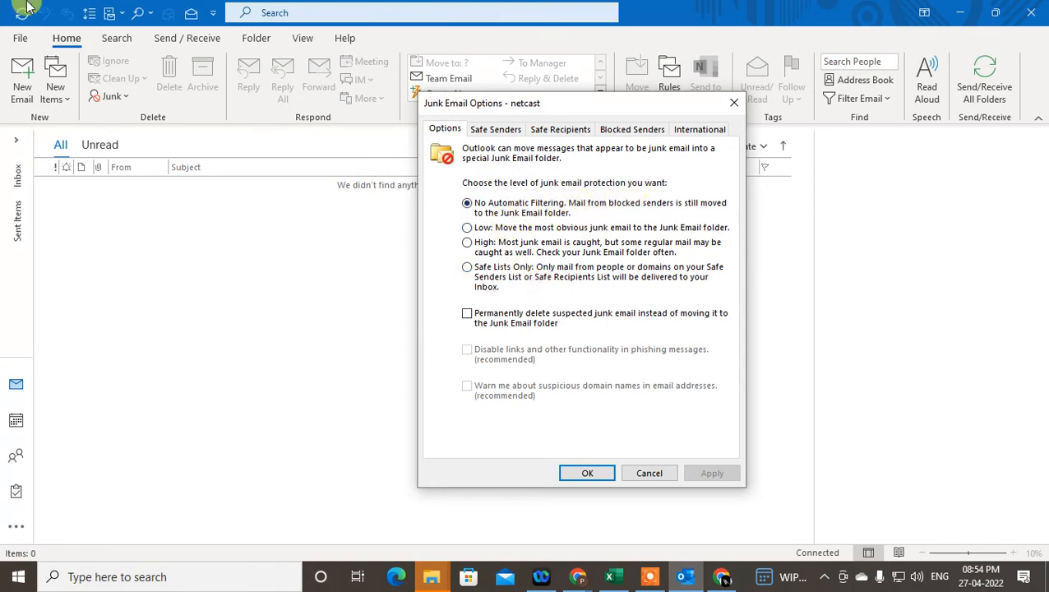
pyautogui.moveTo(491, 228)
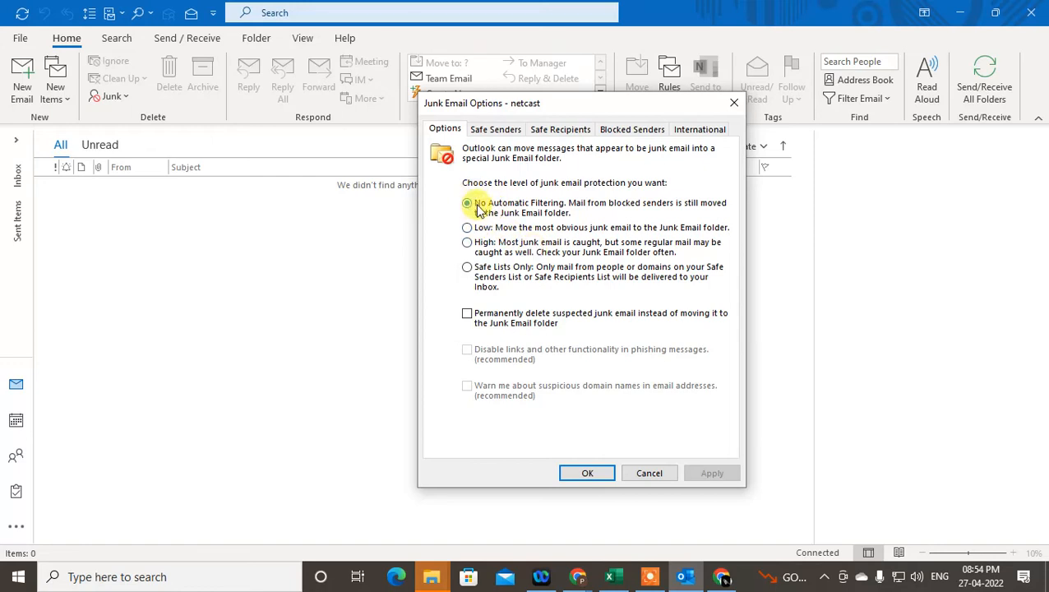
pyautogui.click(467, 204)
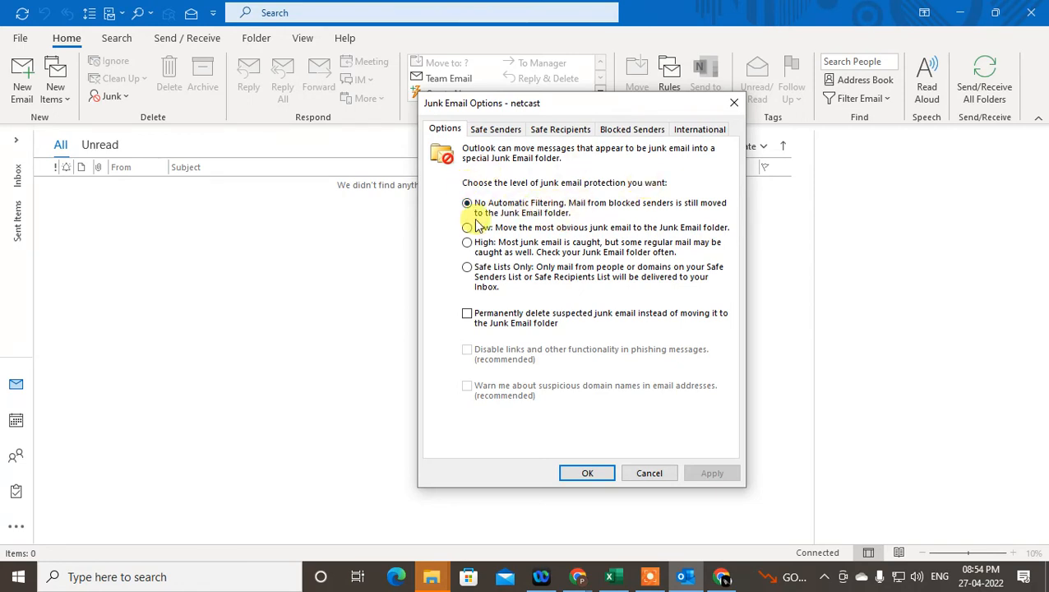
# Try the High, Low and Safe Lists Only levels, then choose Low and click OK.
pyautogui.click(466, 242)
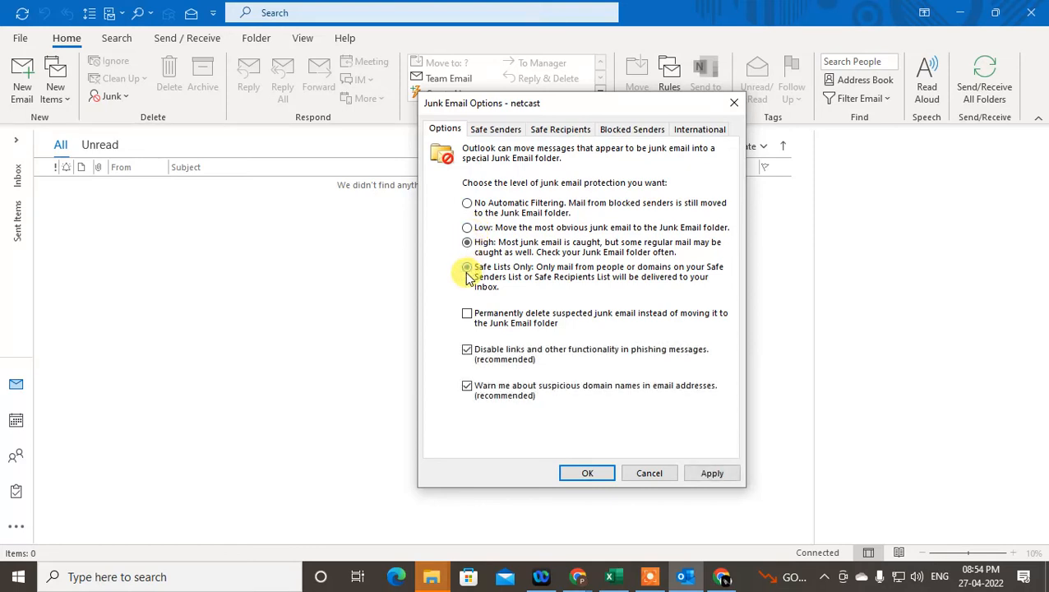
pyautogui.click(467, 228)
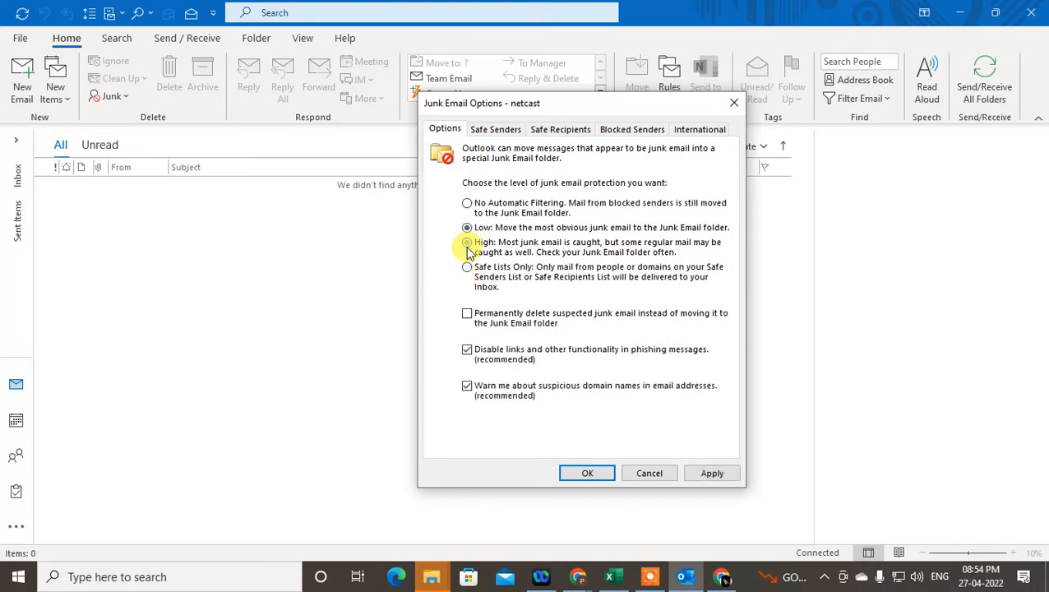
pyautogui.click(466, 241)
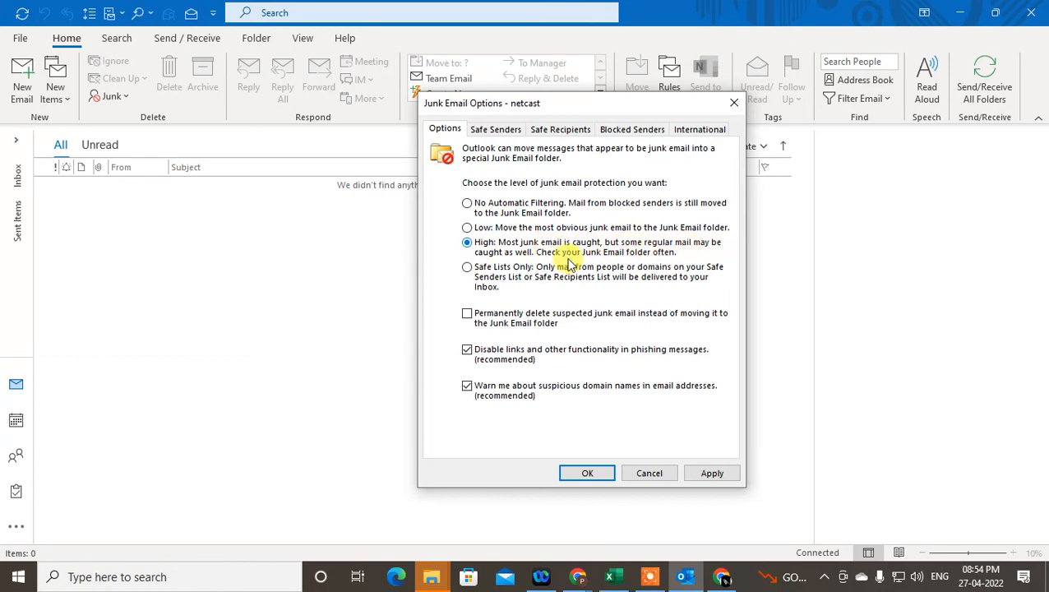
pyautogui.moveTo(496, 252)
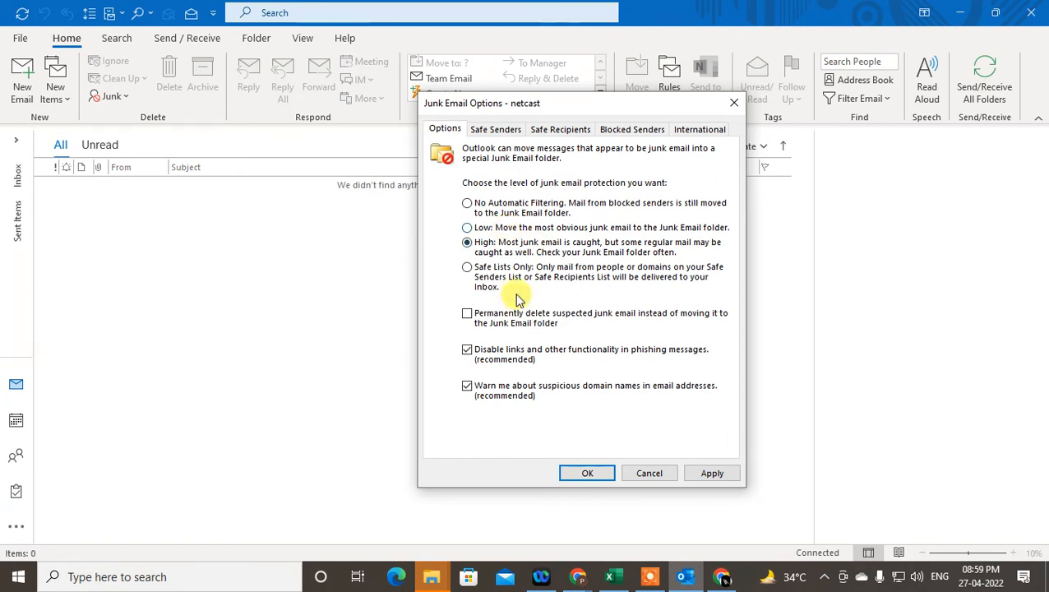
pyautogui.click(466, 228)
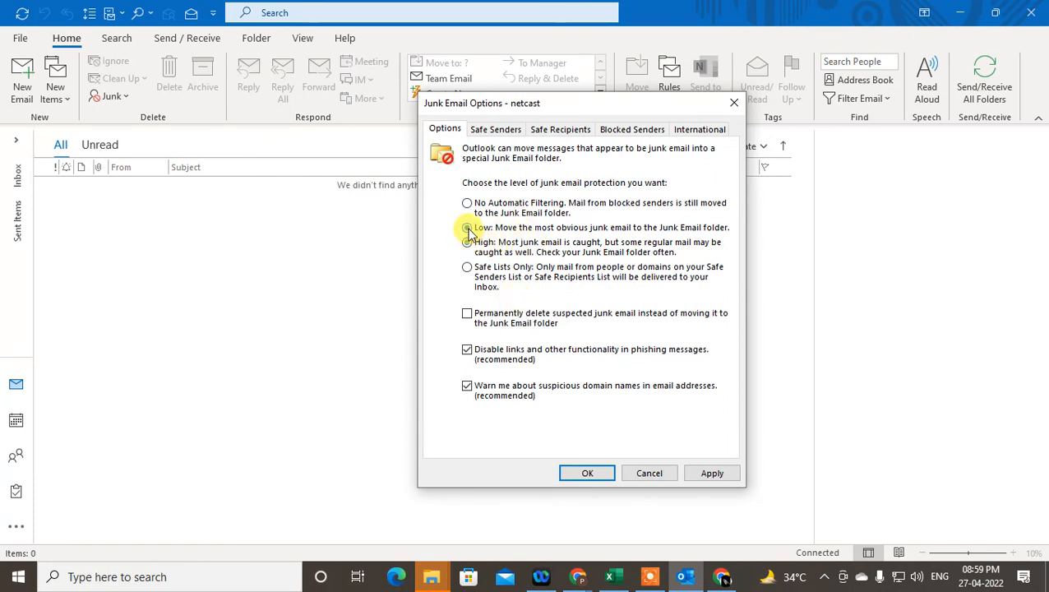
pyautogui.click(466, 227)
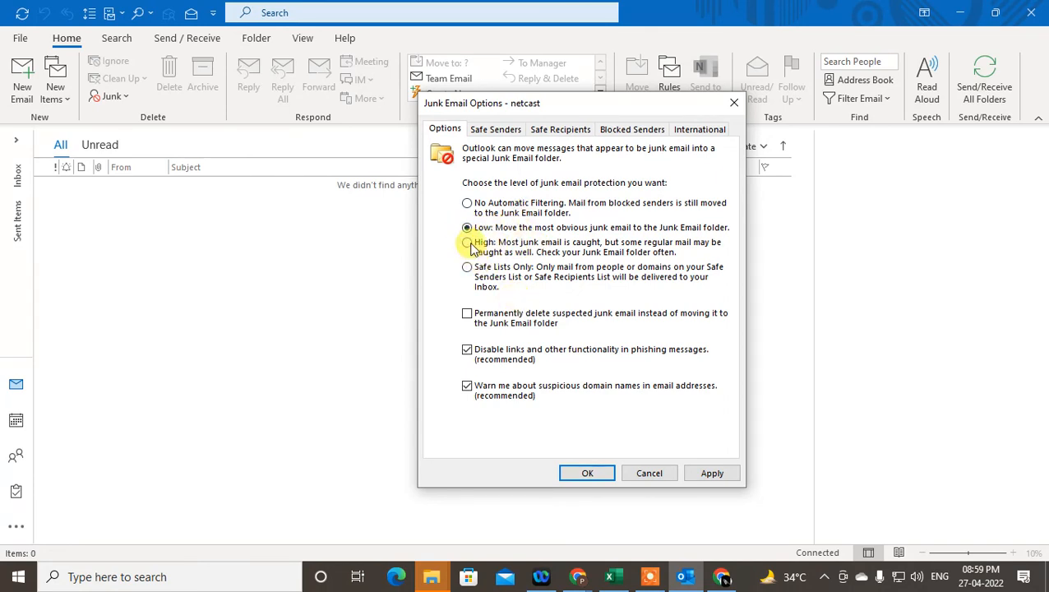
pyautogui.click(466, 242)
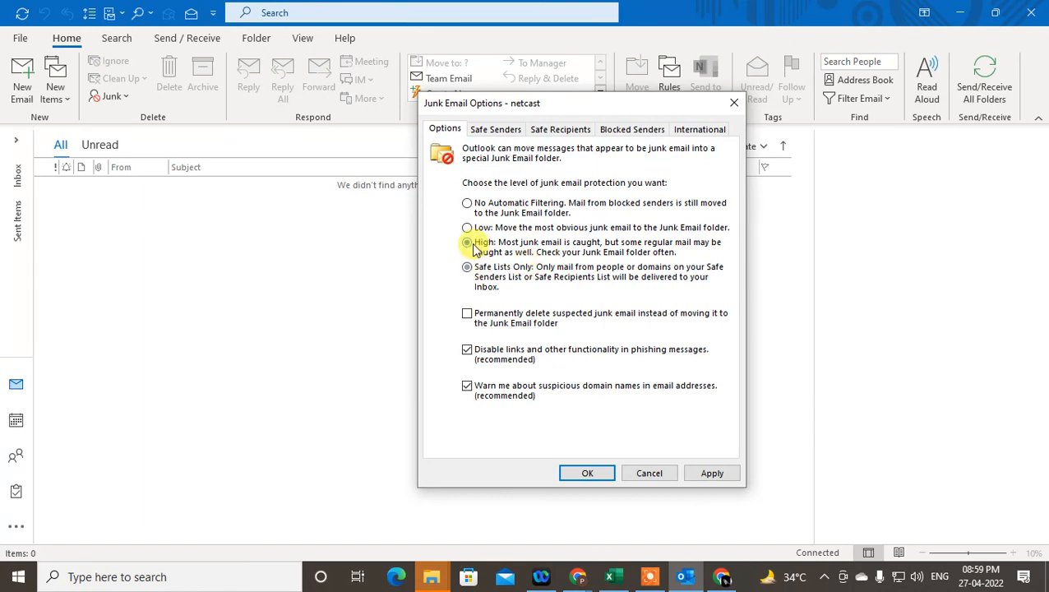
pyautogui.click(467, 241)
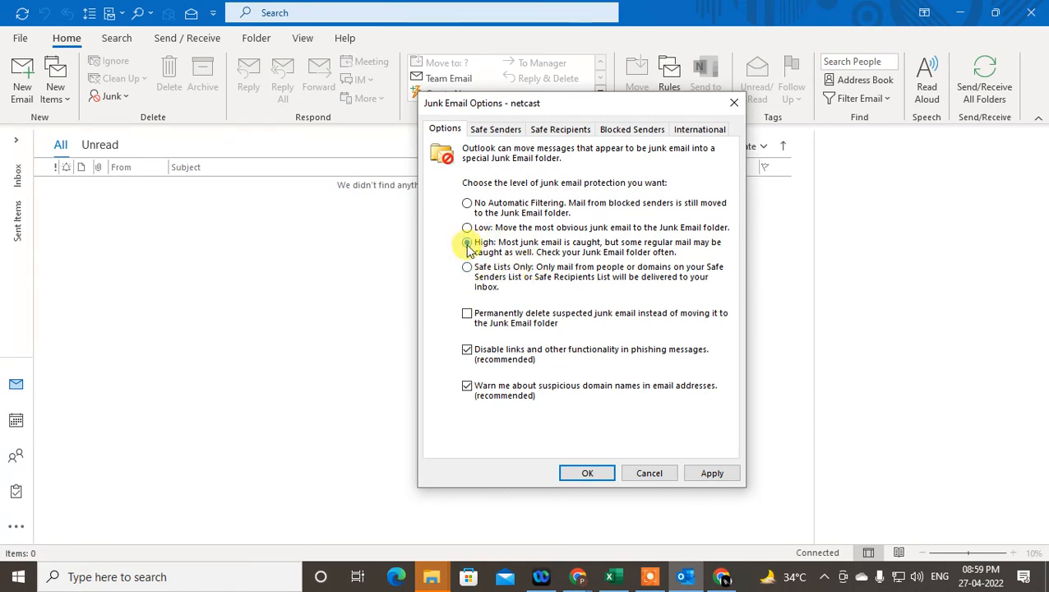
pyautogui.click(466, 242)
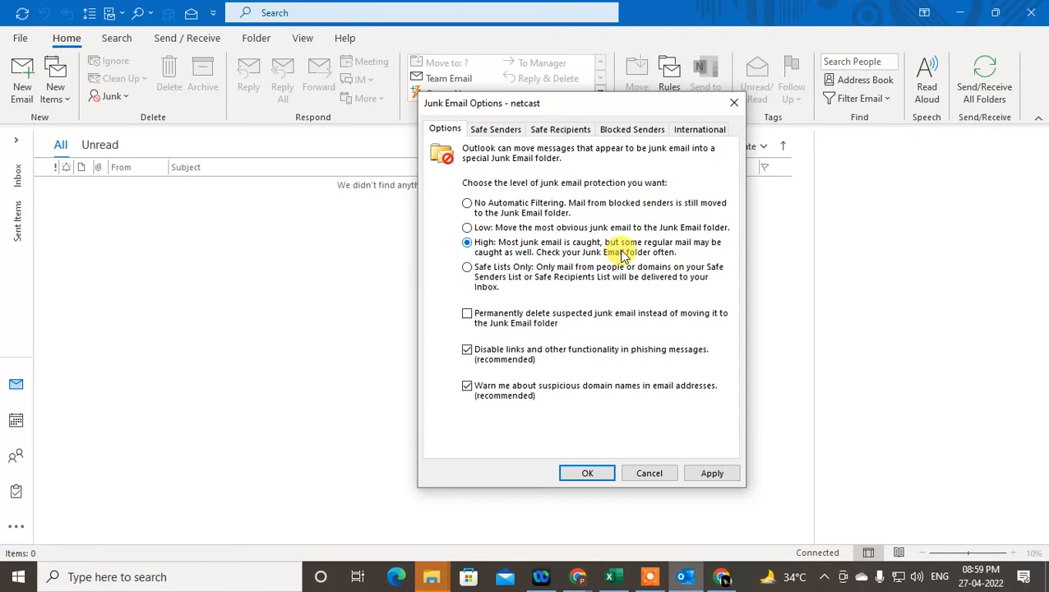
pyautogui.click(466, 267)
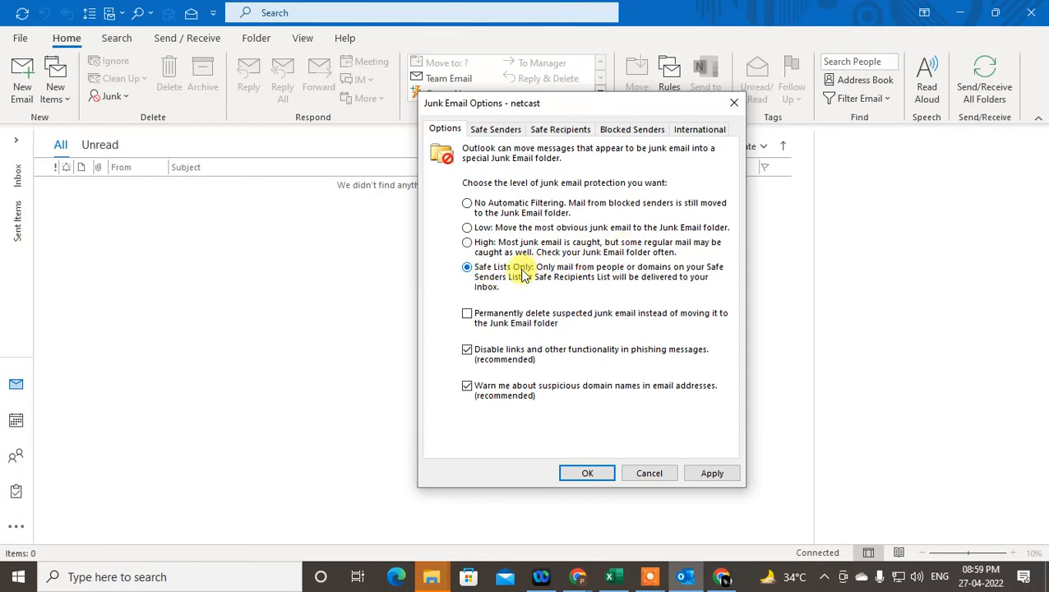
pyautogui.moveTo(575, 276)
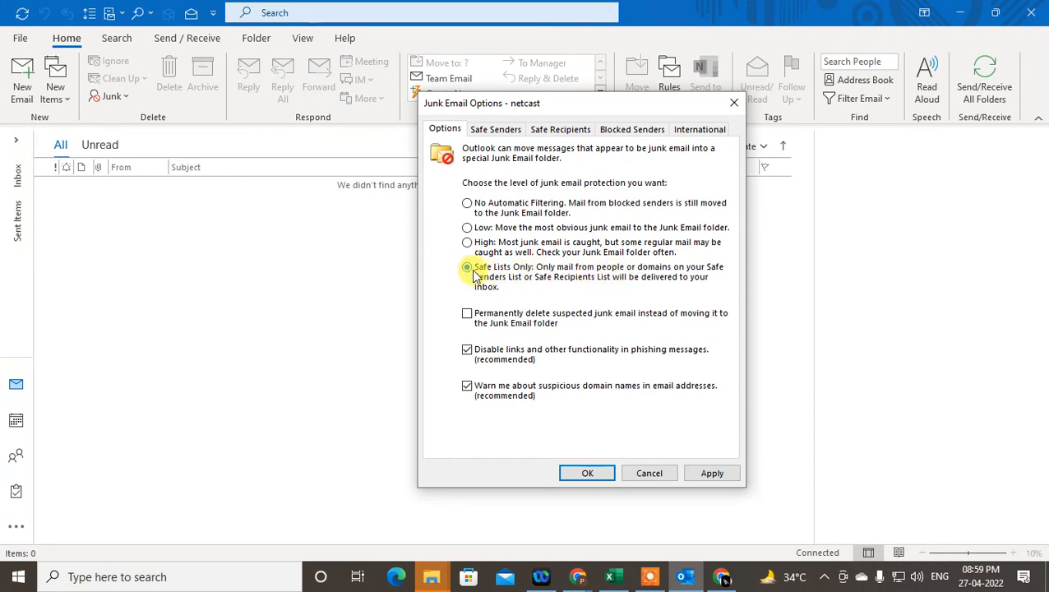
pyautogui.click(467, 266)
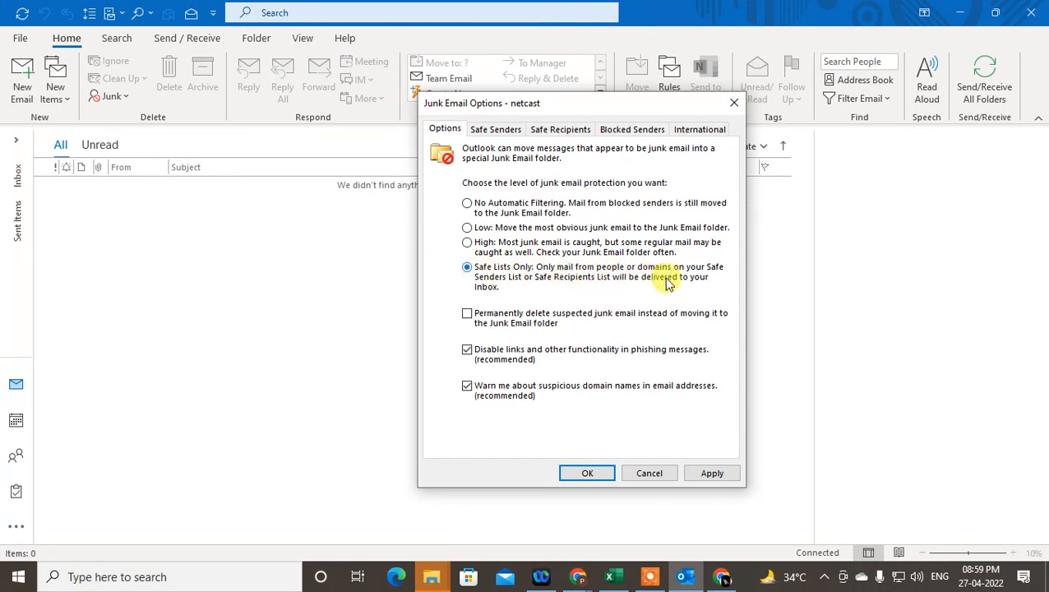
pyautogui.click(466, 228)
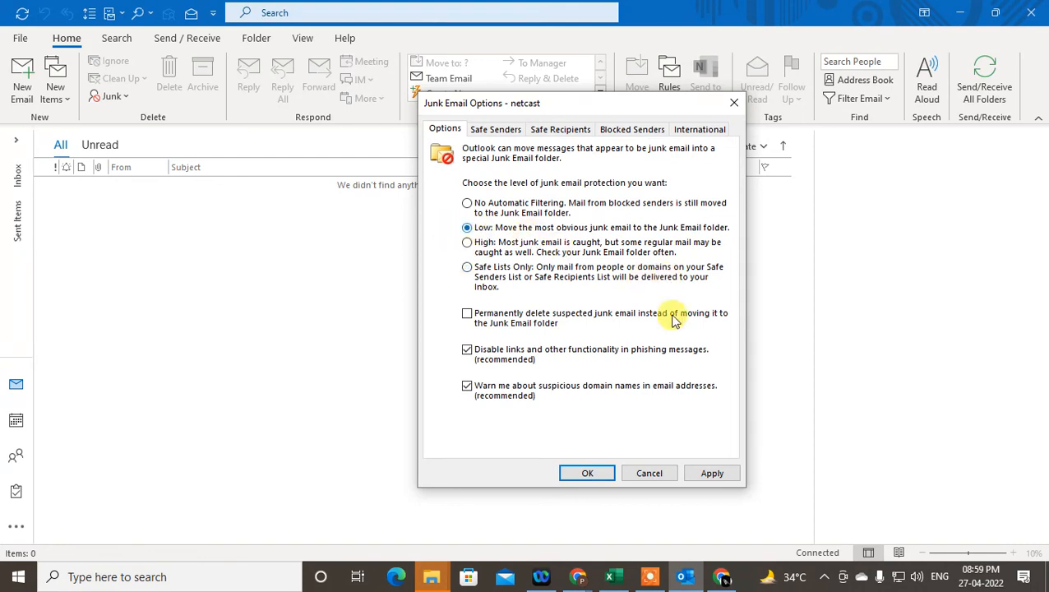
pyautogui.click(587, 472)
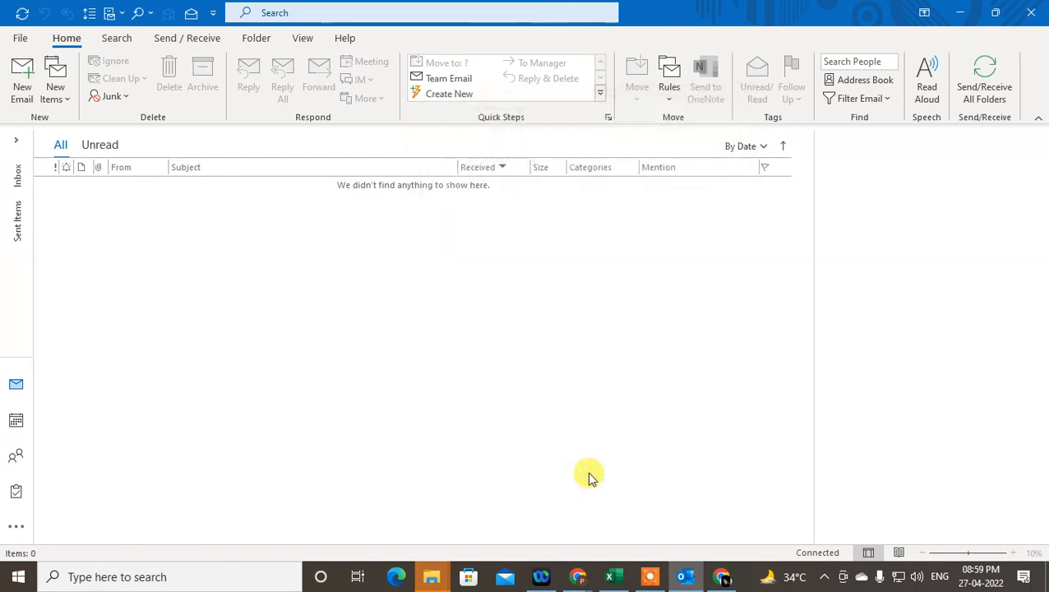